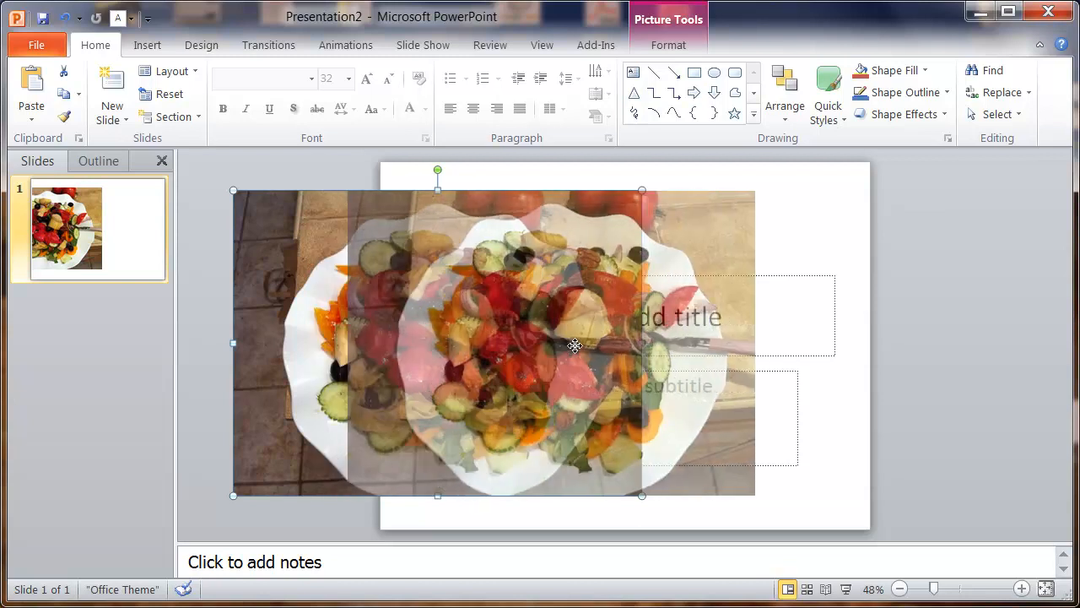
- Place the salad photo in the centre of the slide over the title layout
left_click_drag(573, 345, 683, 373)
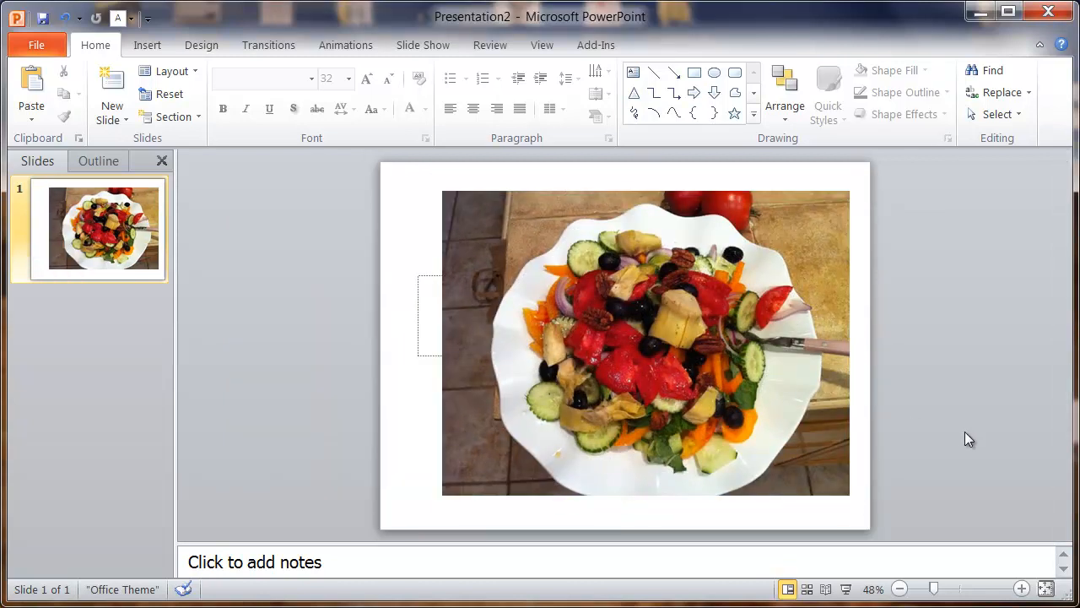
- Select the salad photo so its Picture Tools Format options appear
left_click(644, 341)
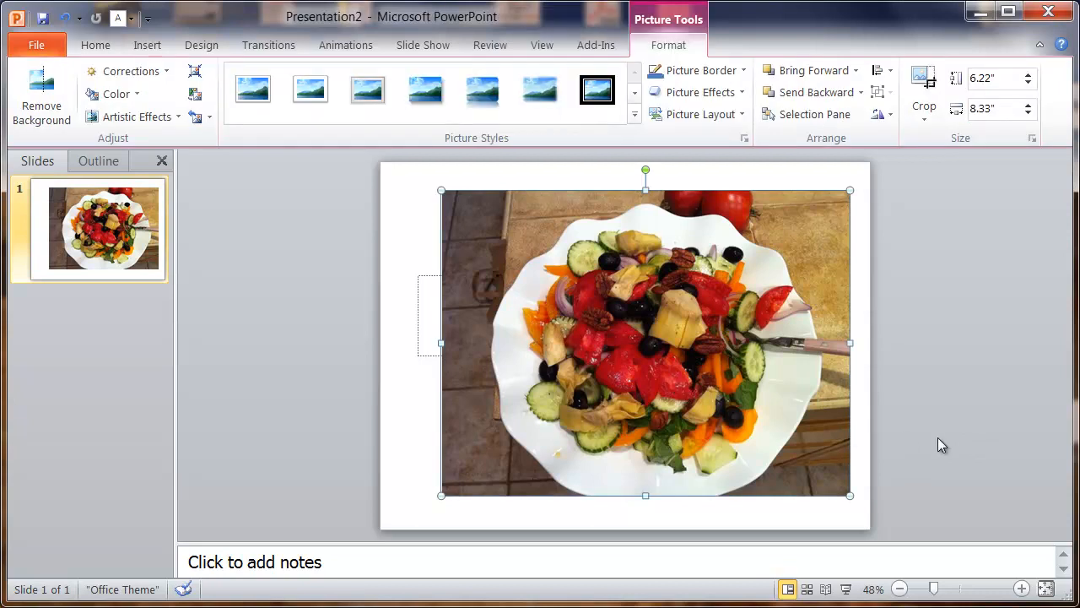
mouse_move(638, 273)
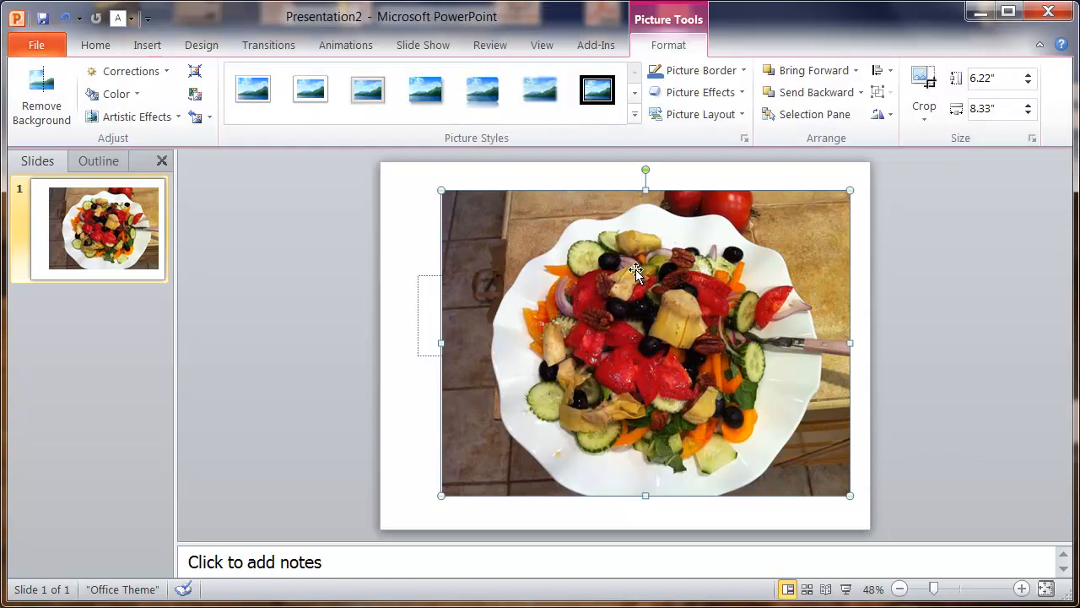
mouse_move(206, 188)
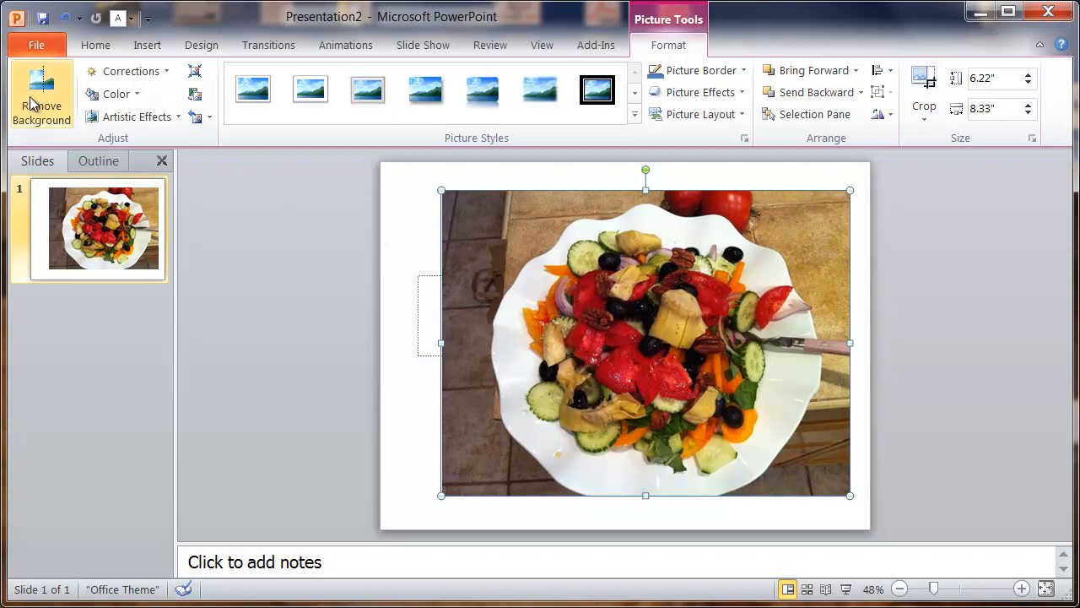
mouse_move(40, 97)
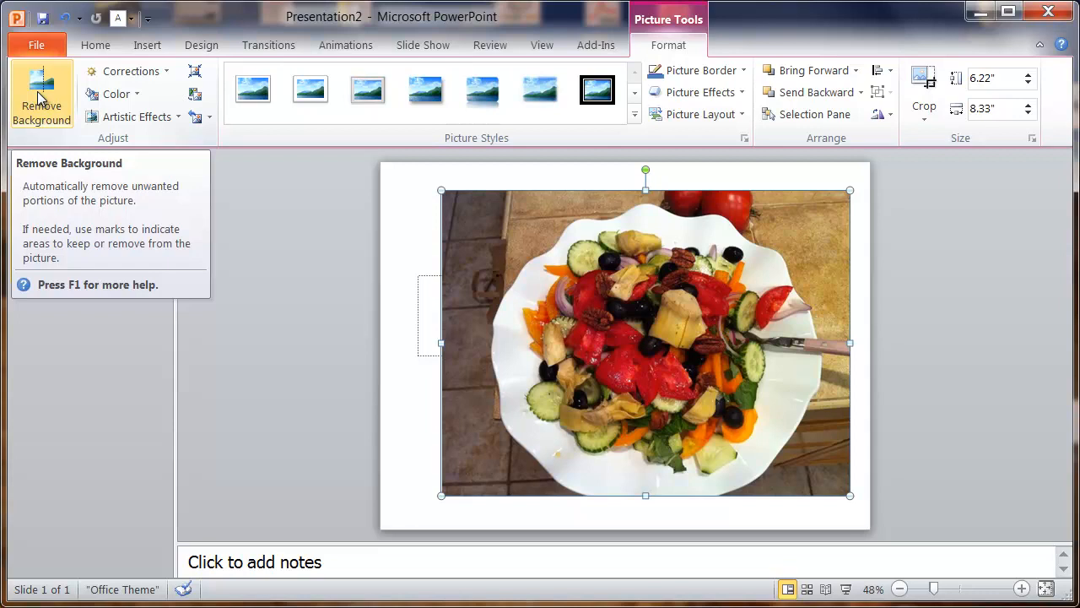
- Start Remove Background, marking the plate and table magenta while keeping the salad
left_click(41, 94)
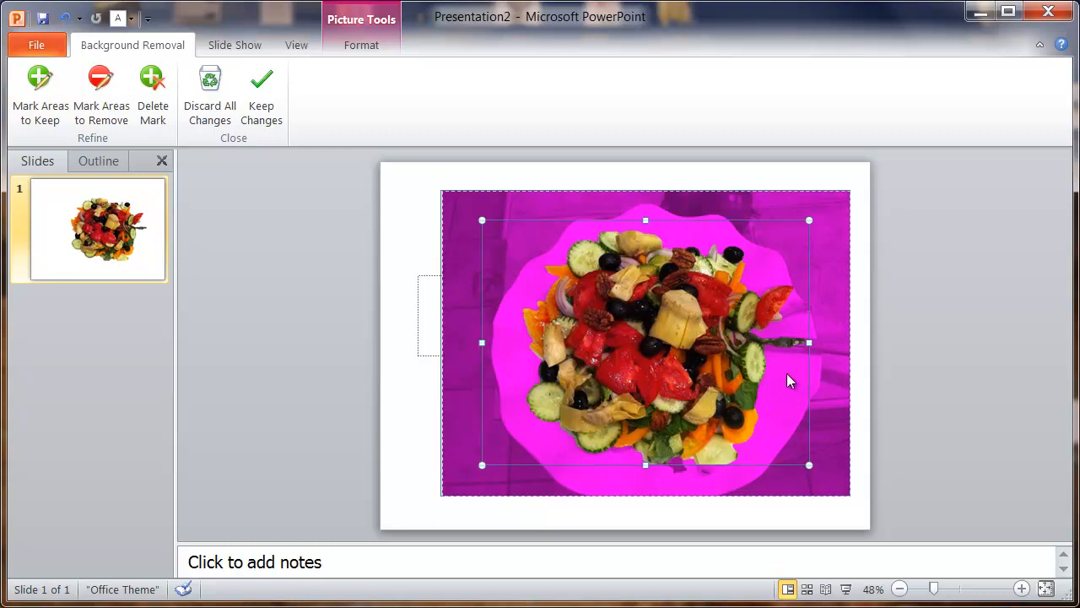
mouse_move(817, 486)
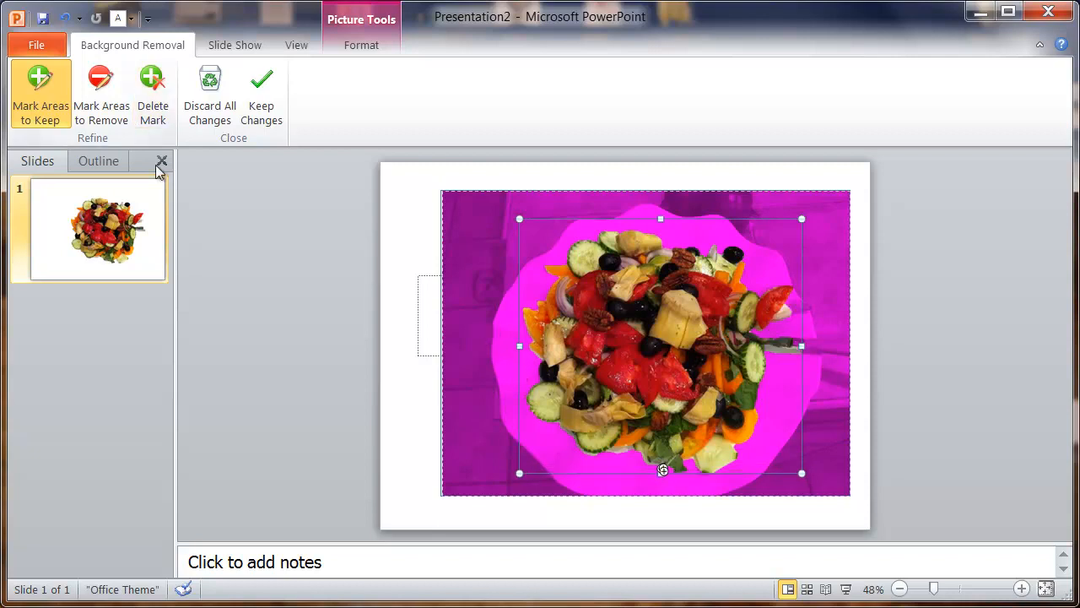
- Keep the background-removal changes so only the salad remains, then dismiss its shortcut menu
left_click(262, 92)
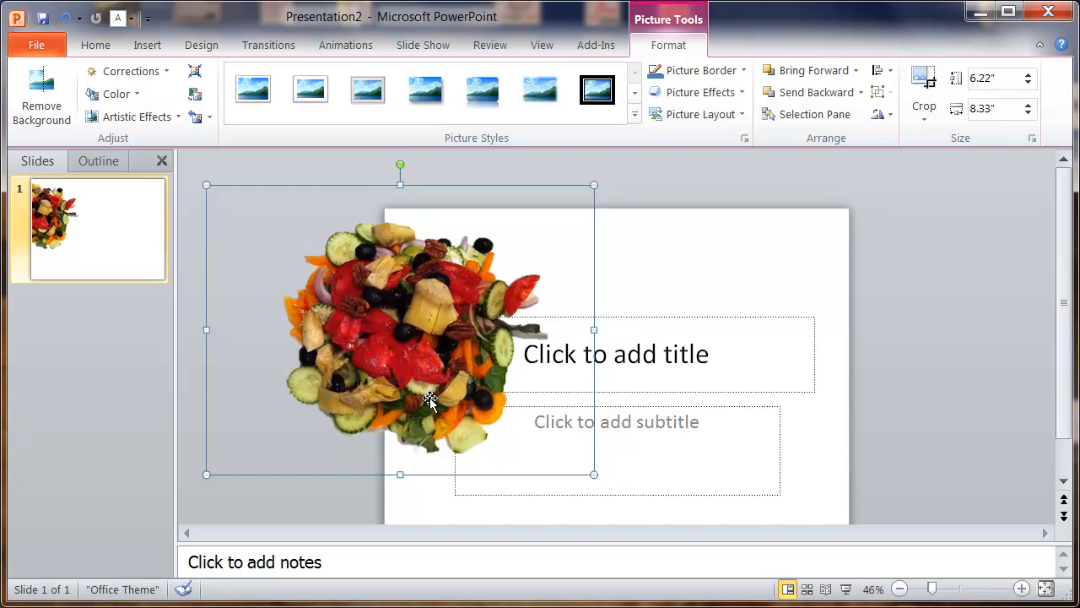
mouse_move(454, 357)
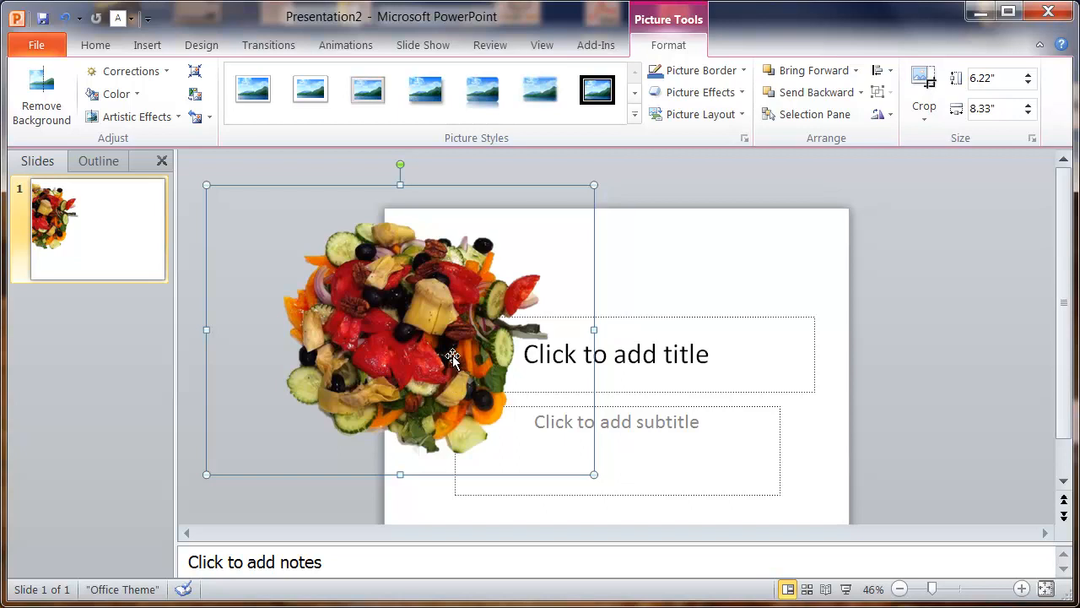
right_click(452, 354)
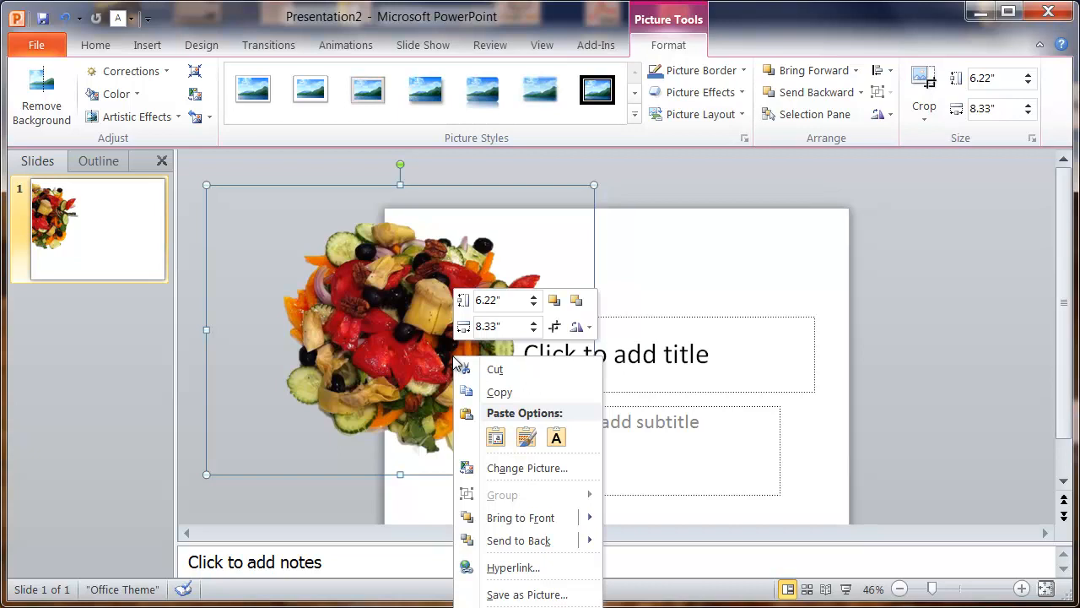
left_click(918, 368)
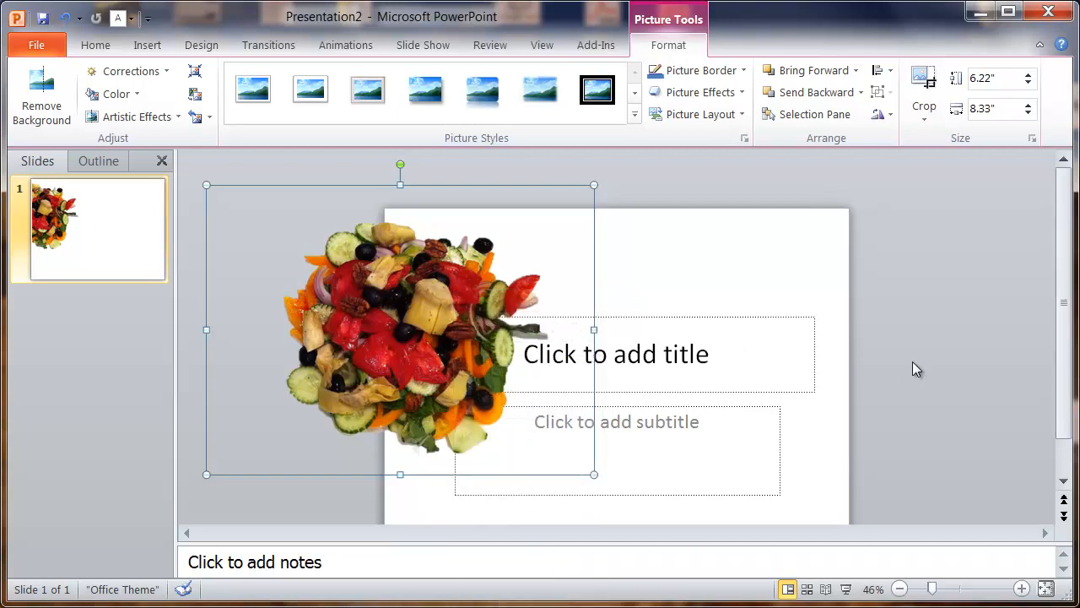